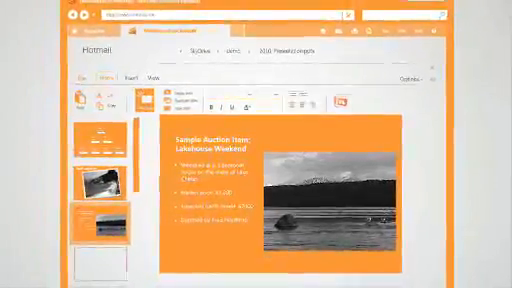
Step: Display the Fundraiser Overview slide with its event details, goals and building photo
click(100, 152)
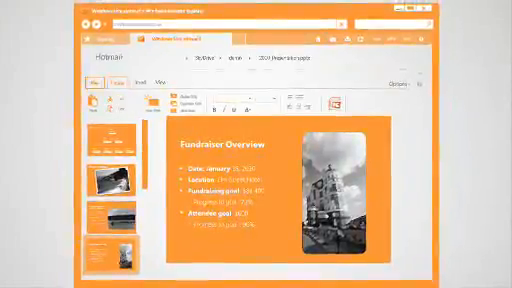